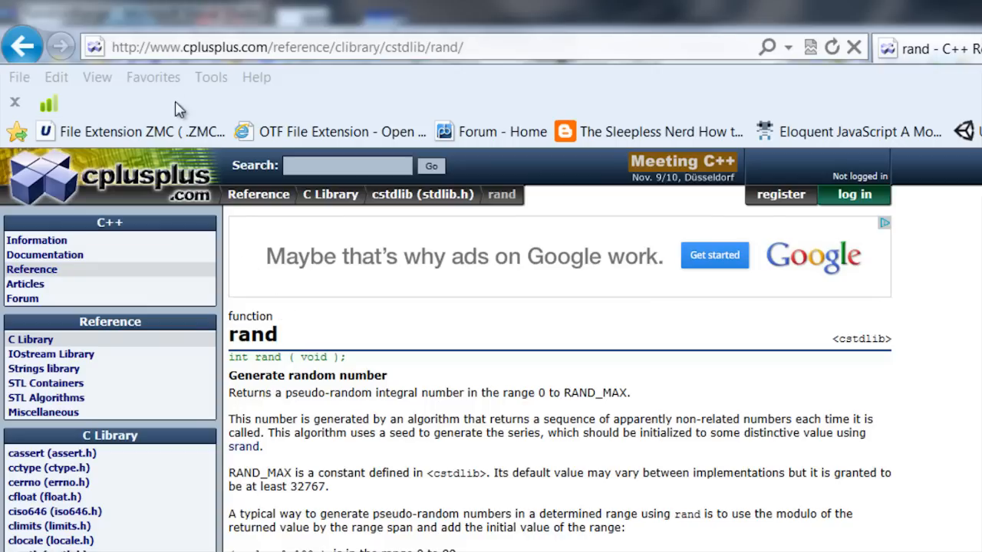
# - Look up the rand reference page and insert a '+' into the code
pyautogui.click(288, 47)
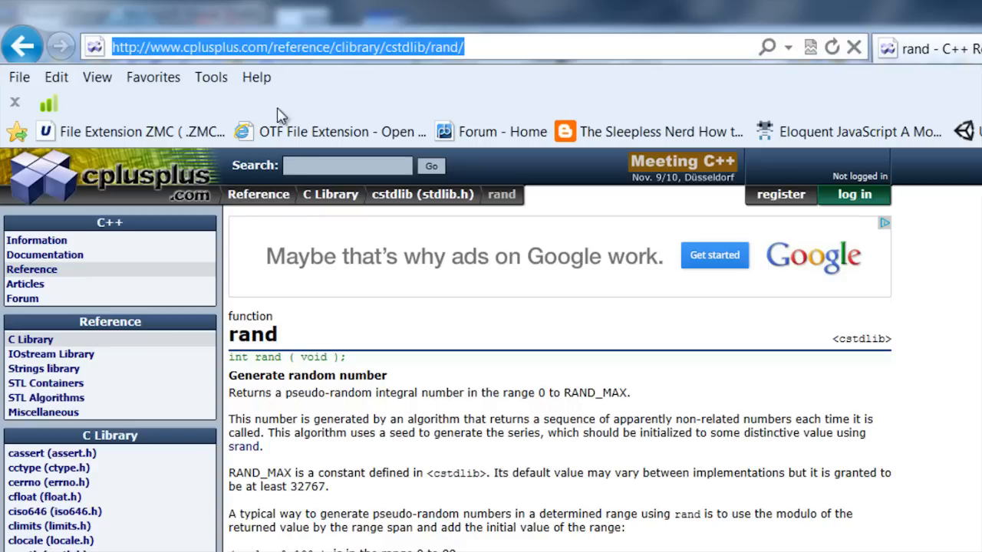
pyautogui.moveTo(377, 310)
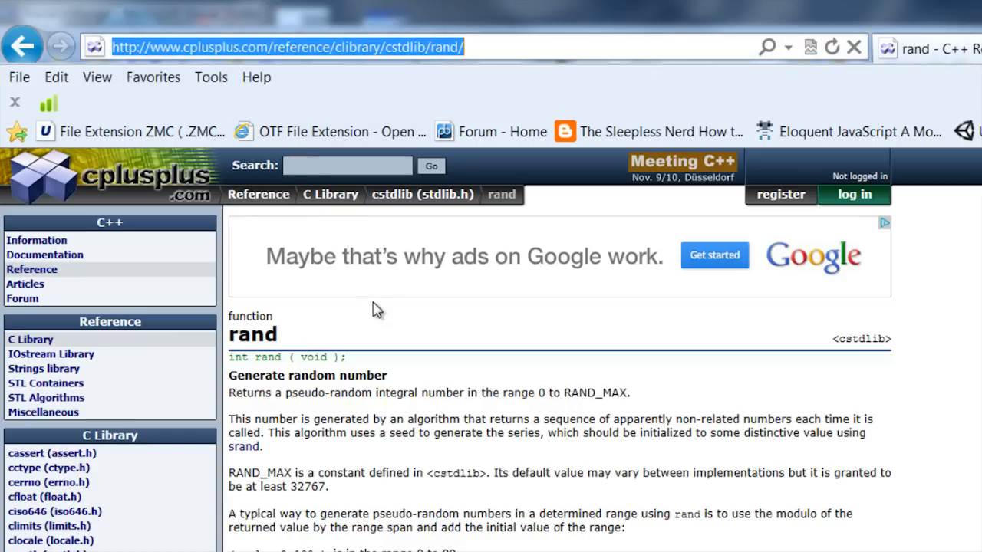
pyautogui.moveTo(368, 311)
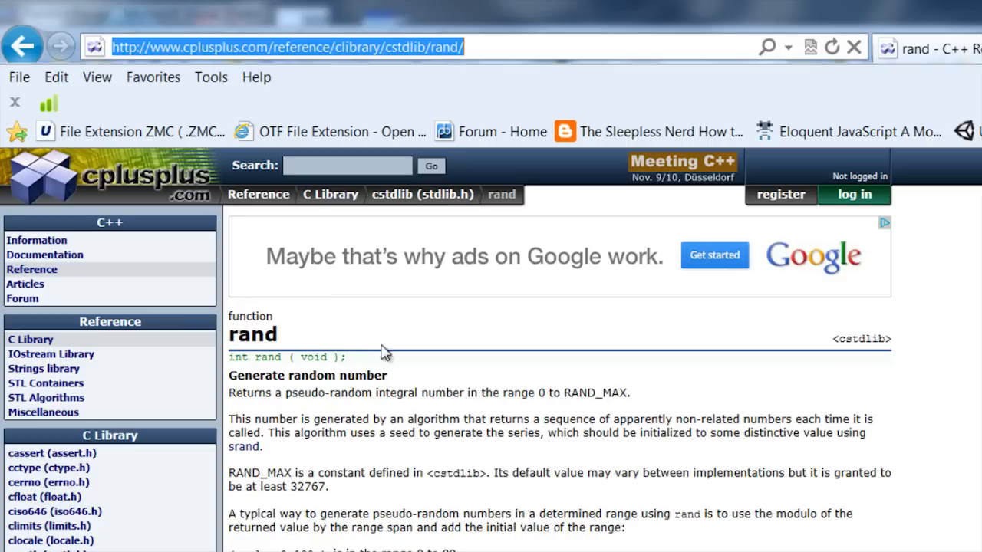
pyautogui.moveTo(368, 322)
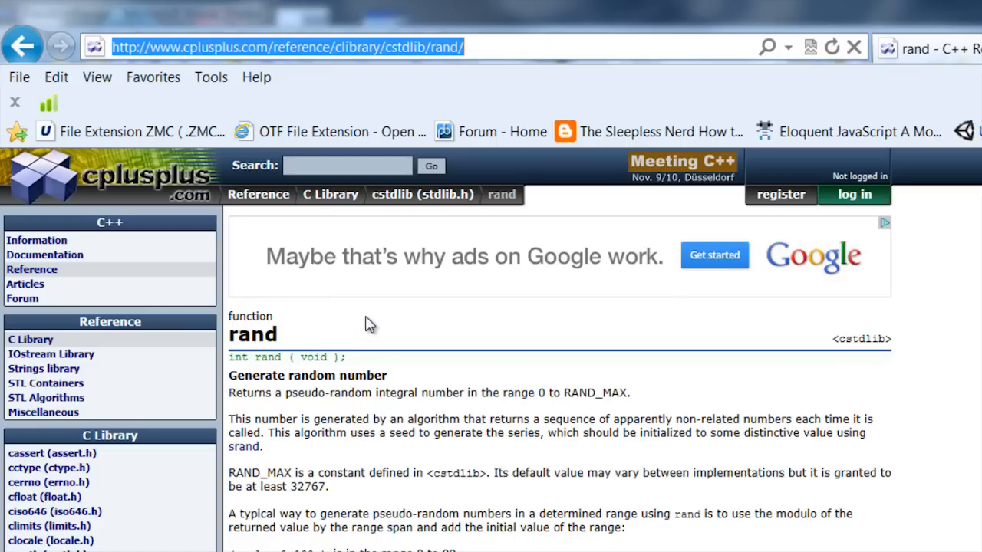
pyautogui.moveTo(408, 397)
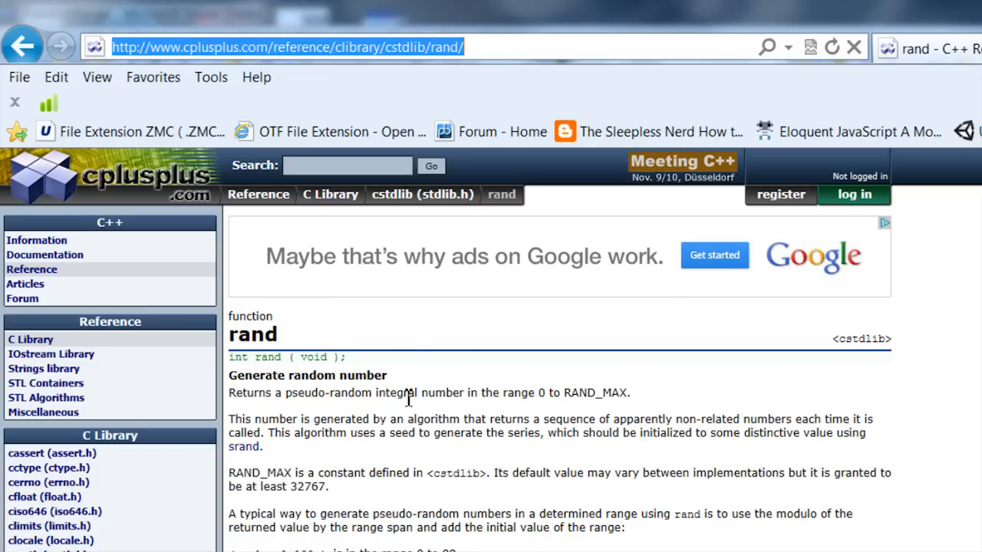
pyautogui.moveTo(447, 467)
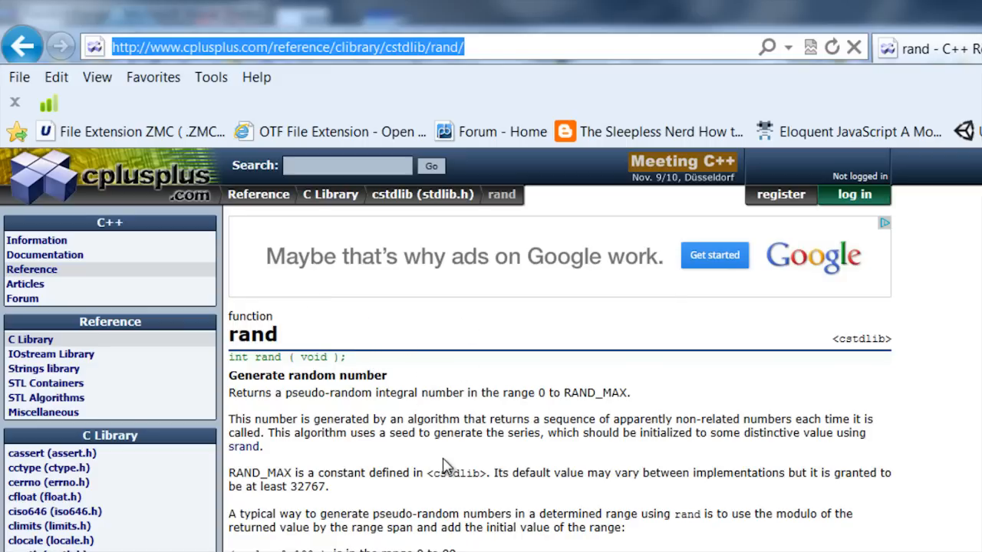
pyautogui.moveTo(437, 518)
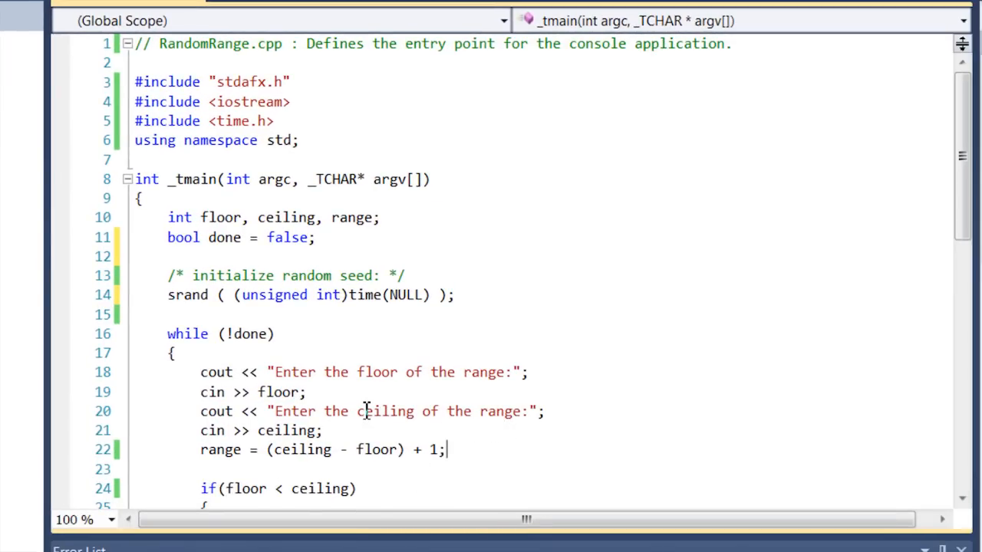
pyautogui.moveTo(220, 317)
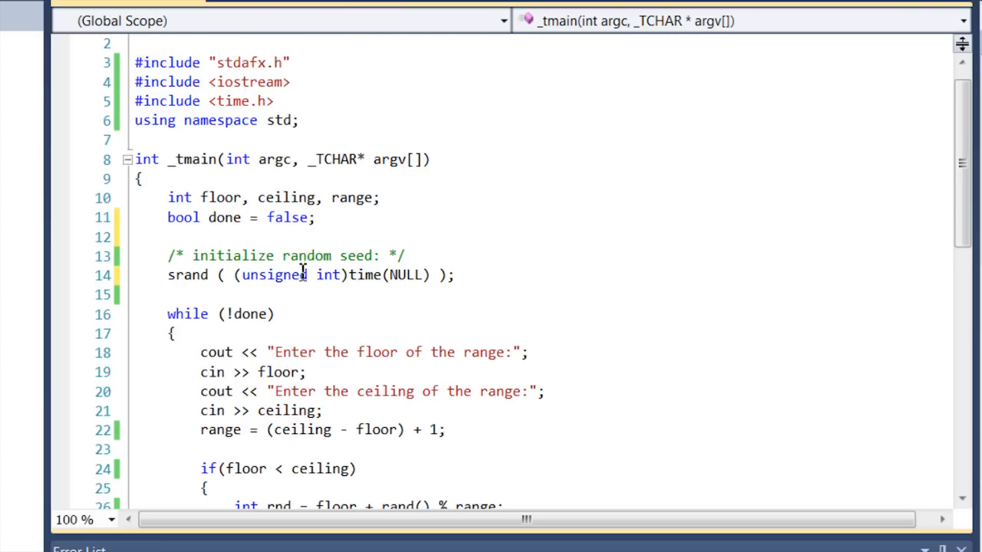
pyautogui.click(447, 429)
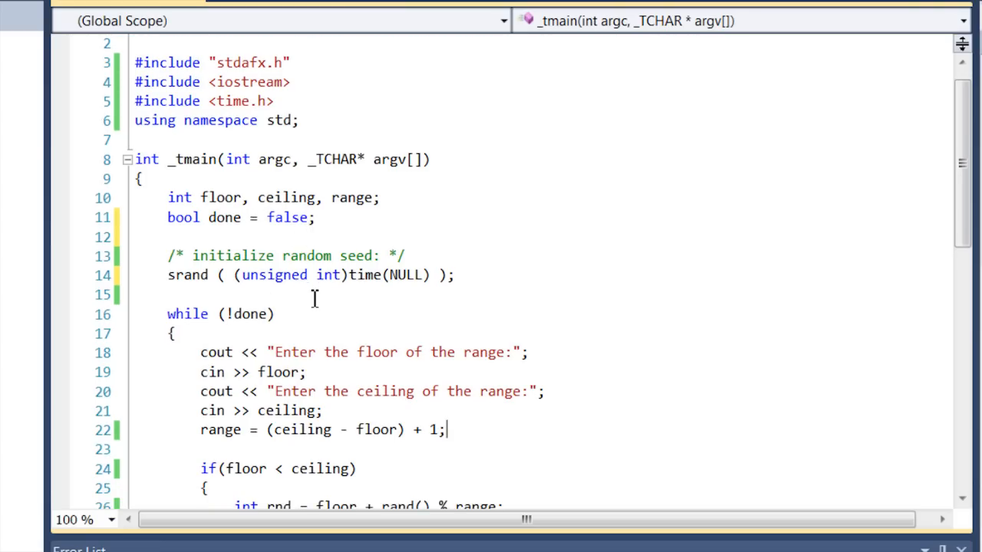
pyautogui.scroll(-3)
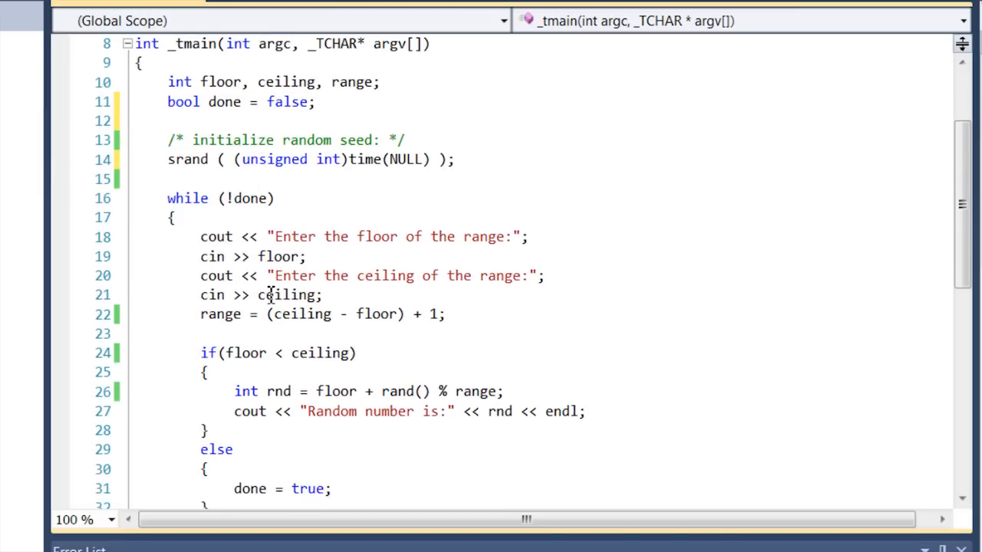
pyautogui.moveTo(313, 225)
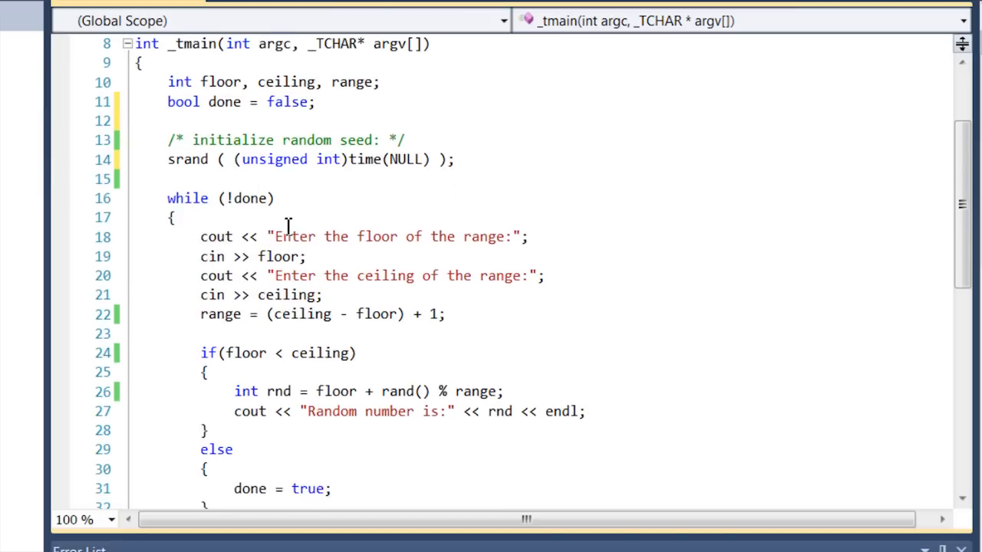
pyautogui.scroll(-3)
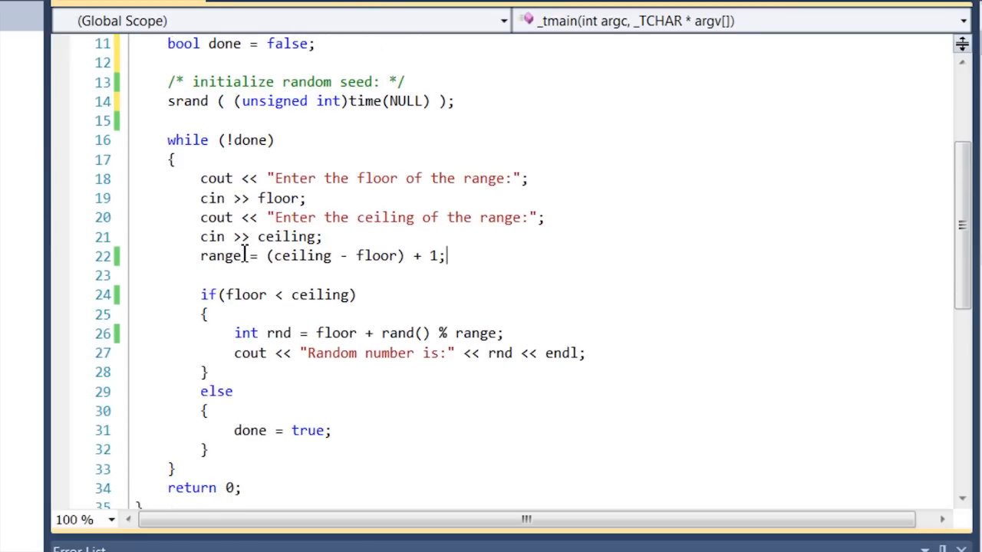
pyautogui.scroll(-3)
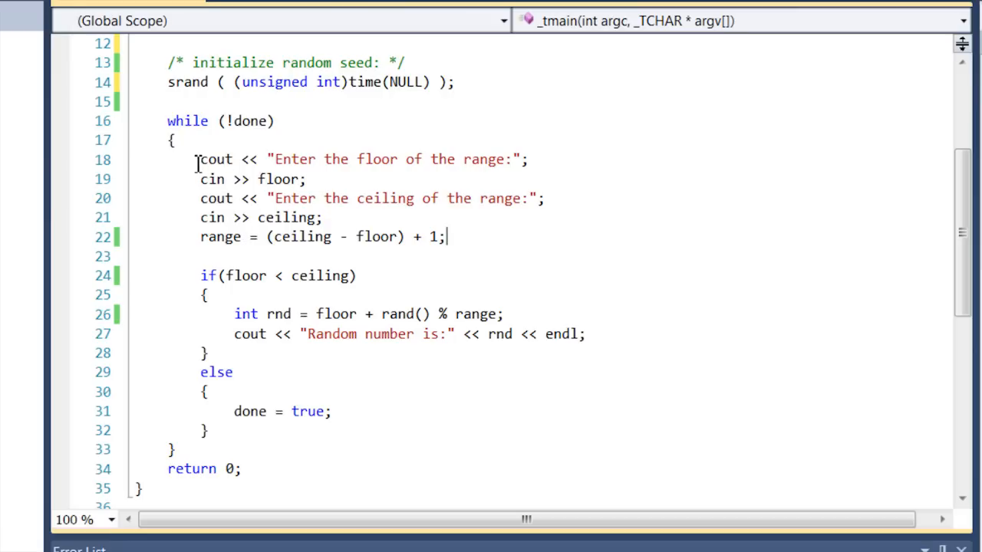
pyautogui.moveTo(299, 148)
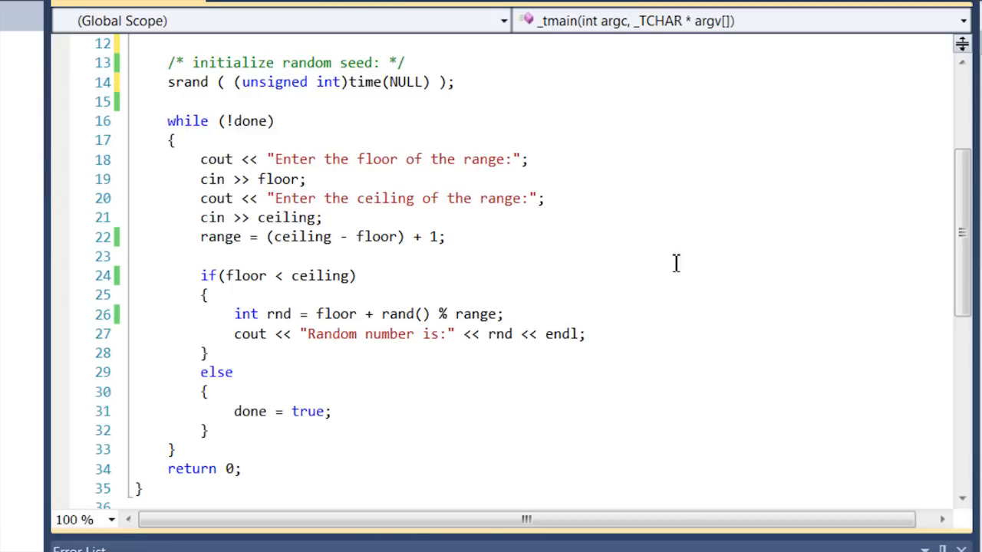
pyautogui.moveTo(249, 244)
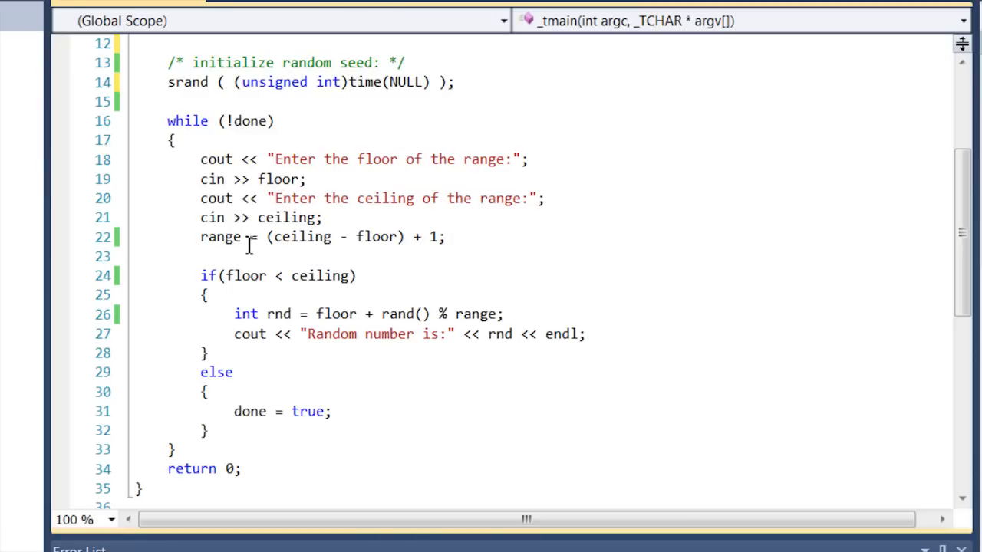
pyautogui.moveTo(404, 236)
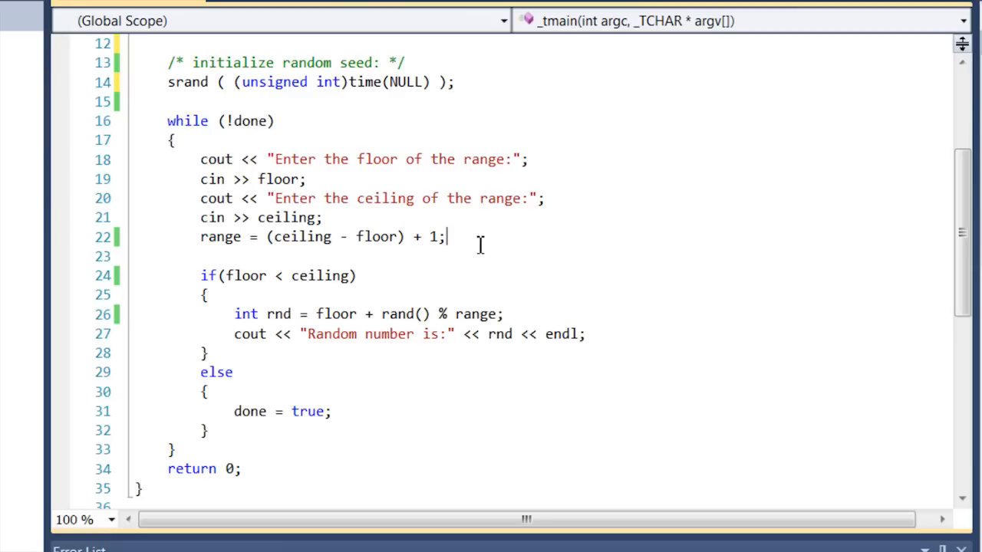
pyautogui.moveTo(459, 247)
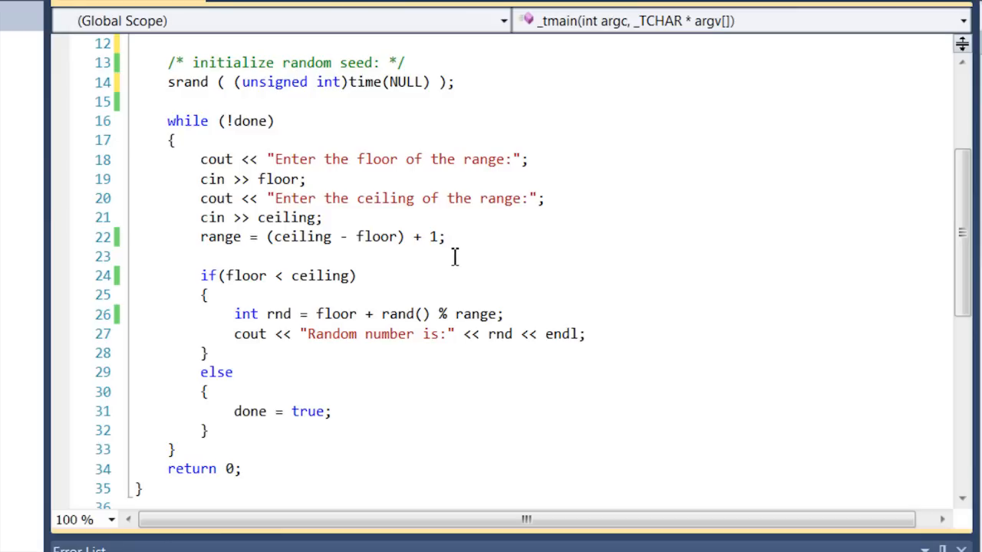
pyautogui.moveTo(447, 256)
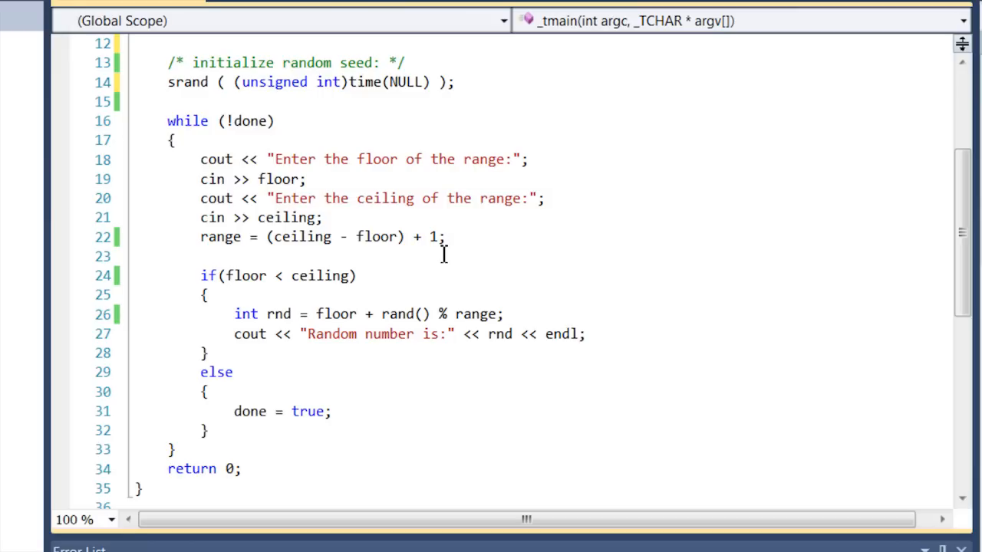
pyautogui.moveTo(430, 255)
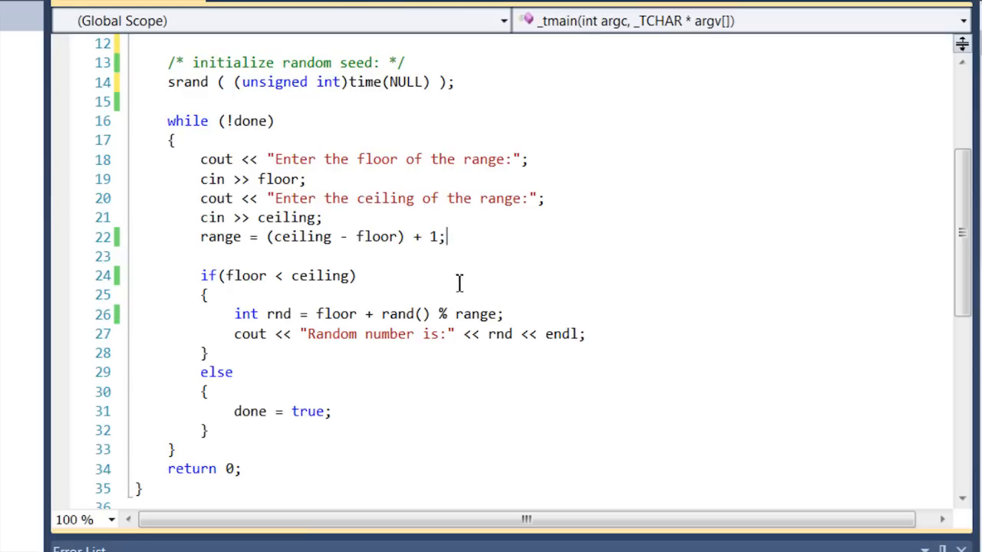
pyautogui.moveTo(276, 265)
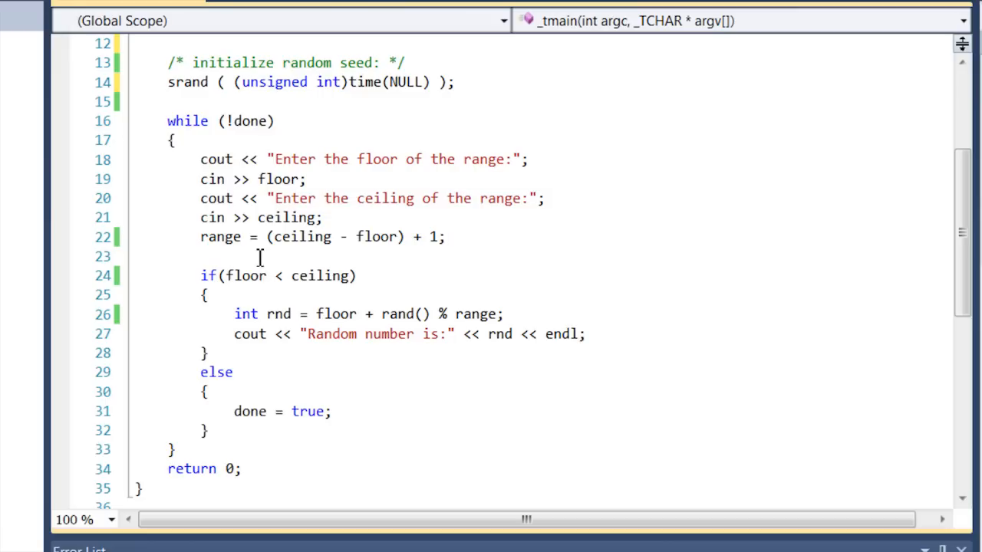
pyautogui.moveTo(244, 276)
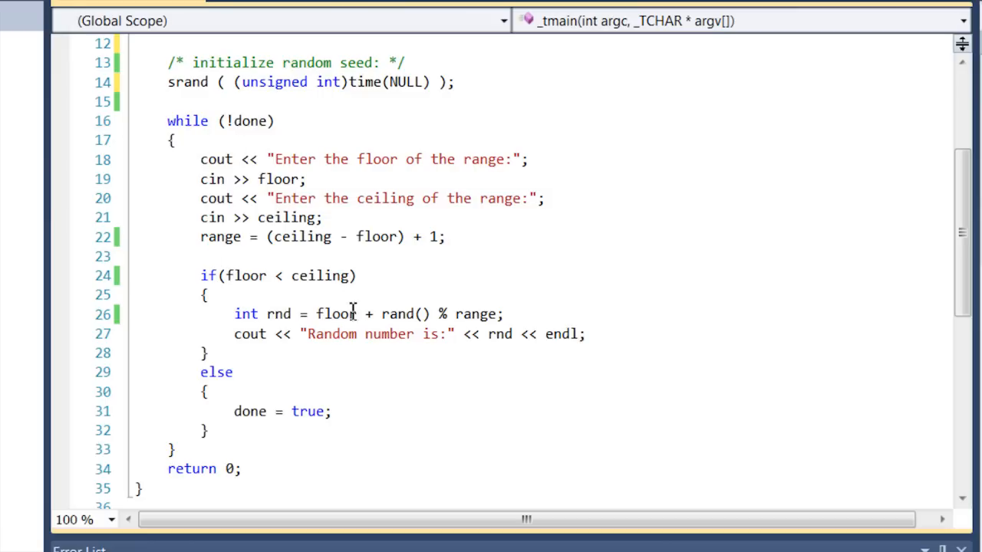
pyautogui.moveTo(376, 346)
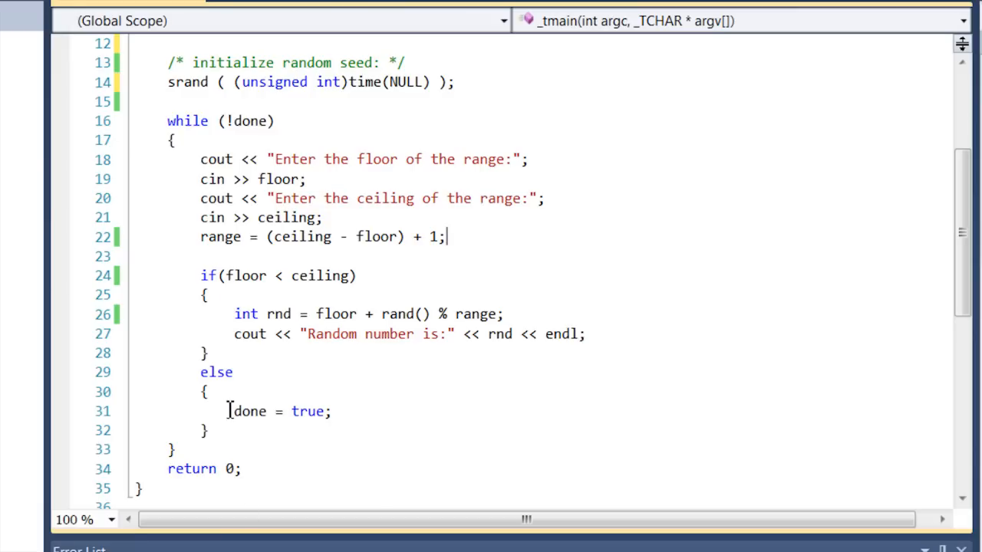
pyautogui.moveTo(230, 313)
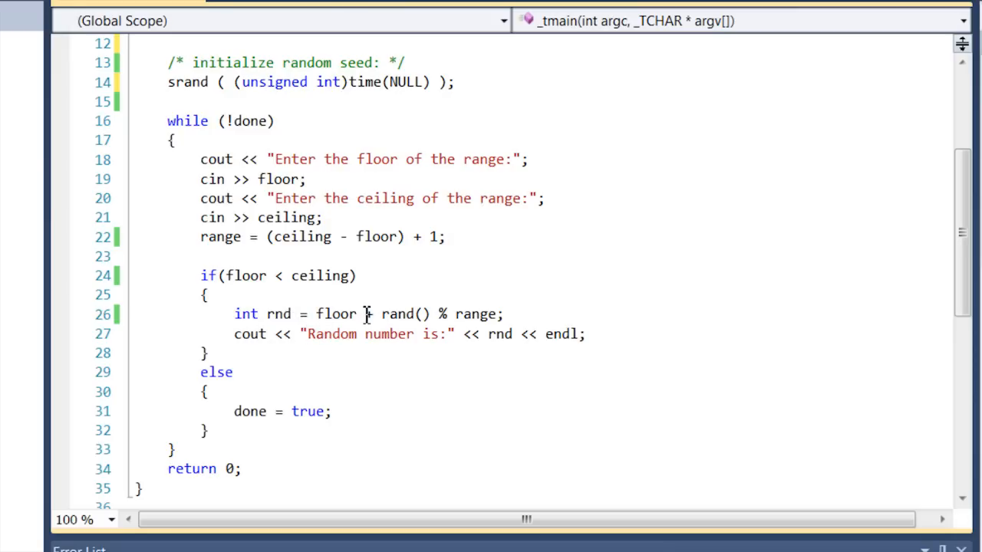
pyautogui.write('+')
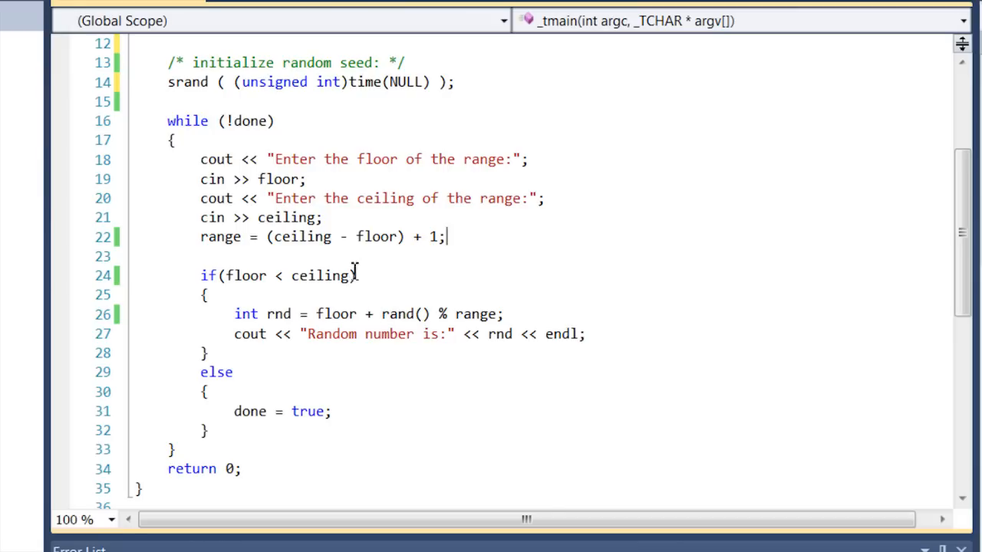
pyautogui.moveTo(198, 98)
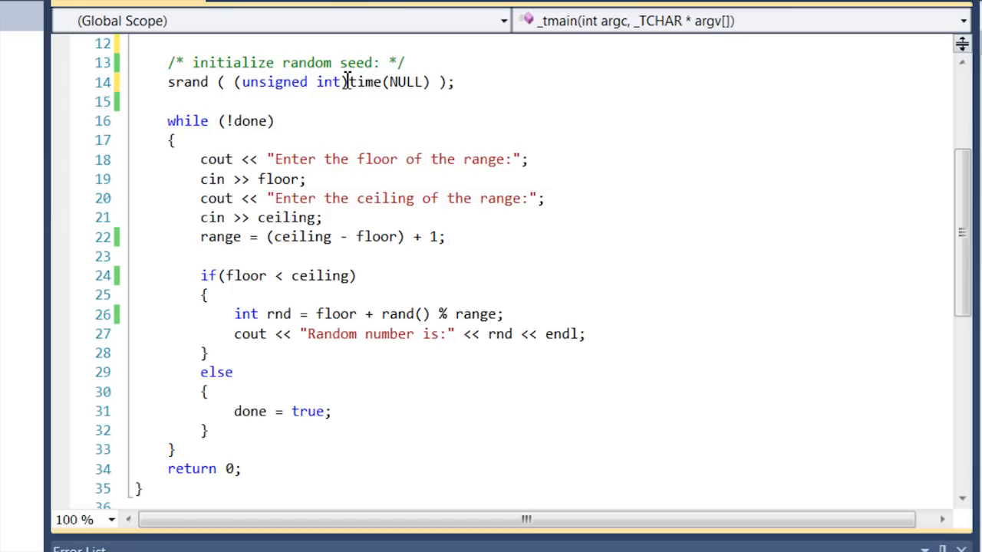
pyautogui.moveTo(409, 82)
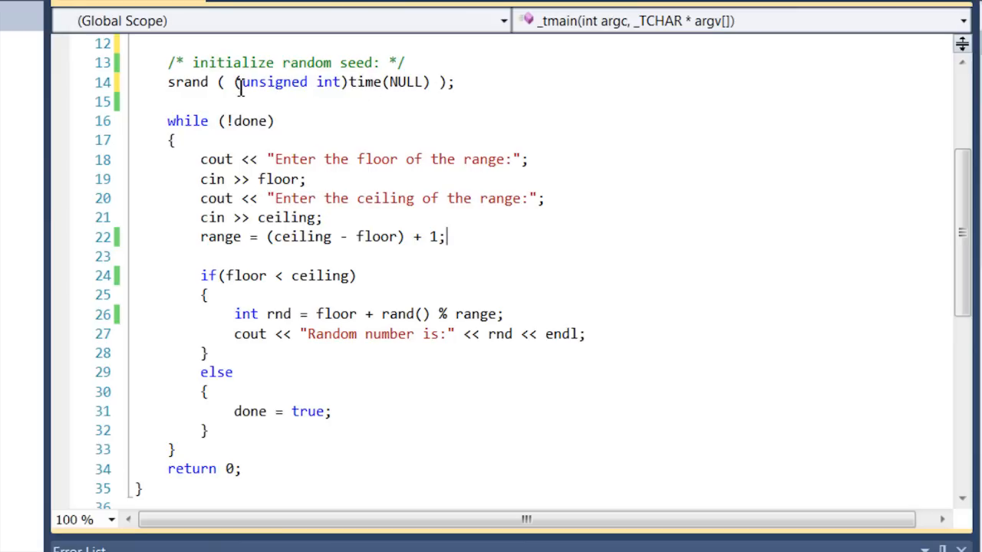
pyautogui.moveTo(348, 87)
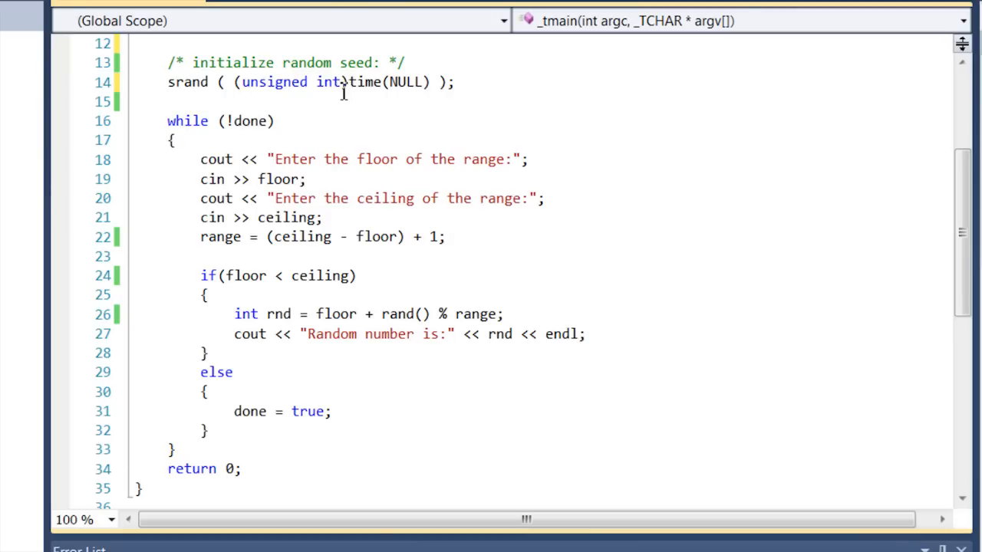
pyautogui.moveTo(183, 146)
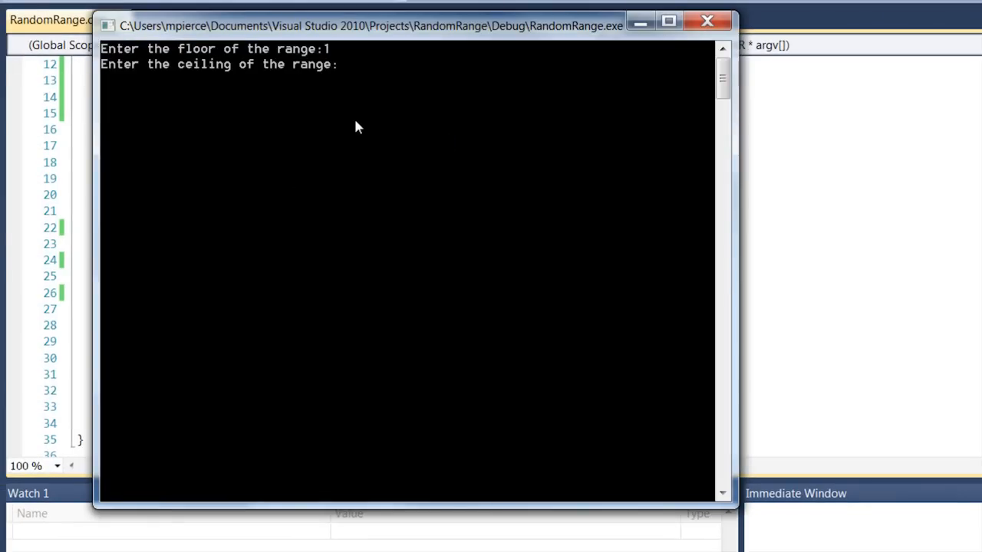
# - Enter successive floor and ceiling values (2, 1, 14, 1, 2, 1, 20) in the console
pyautogui.write('2')
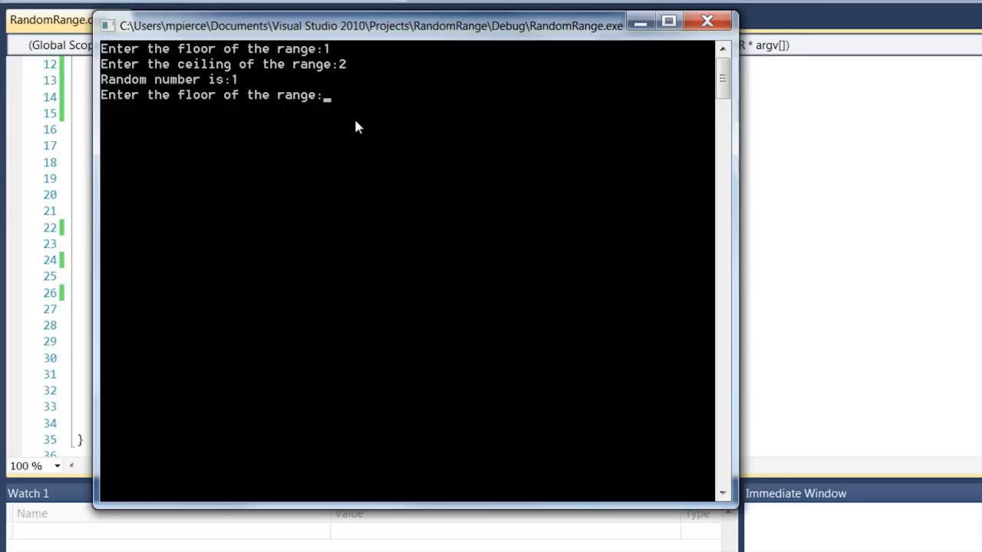
pyautogui.write('1')
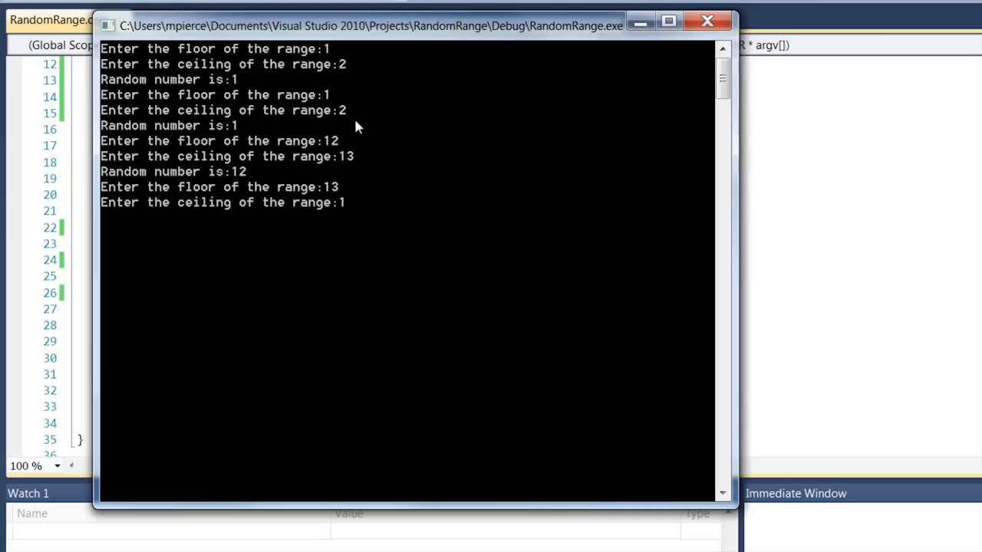
pyautogui.write('14')
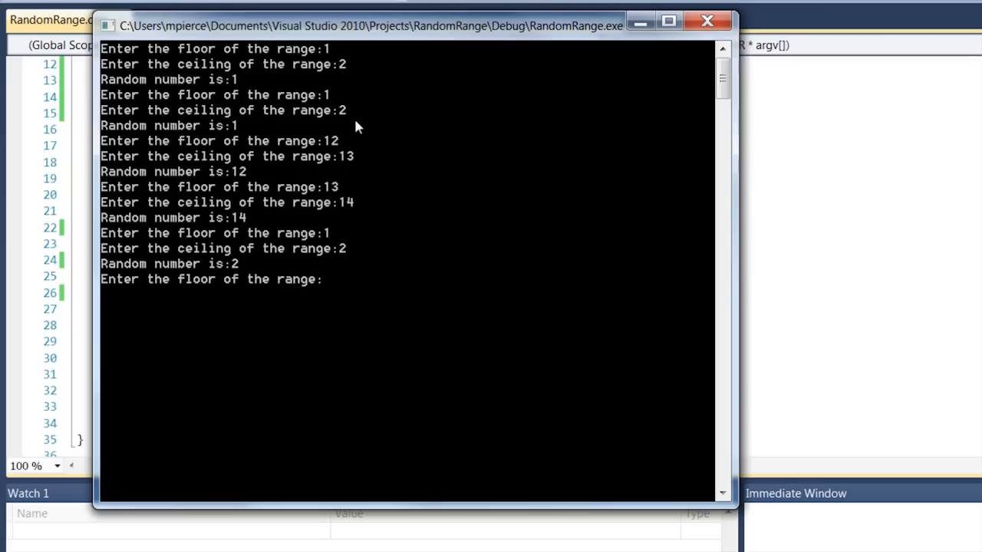
pyautogui.write('1')
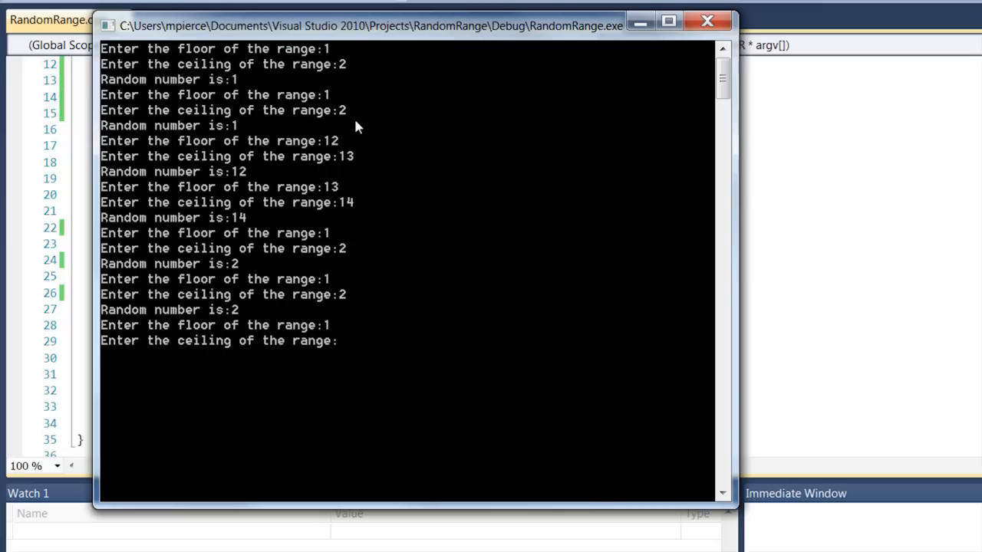
pyautogui.write('2')
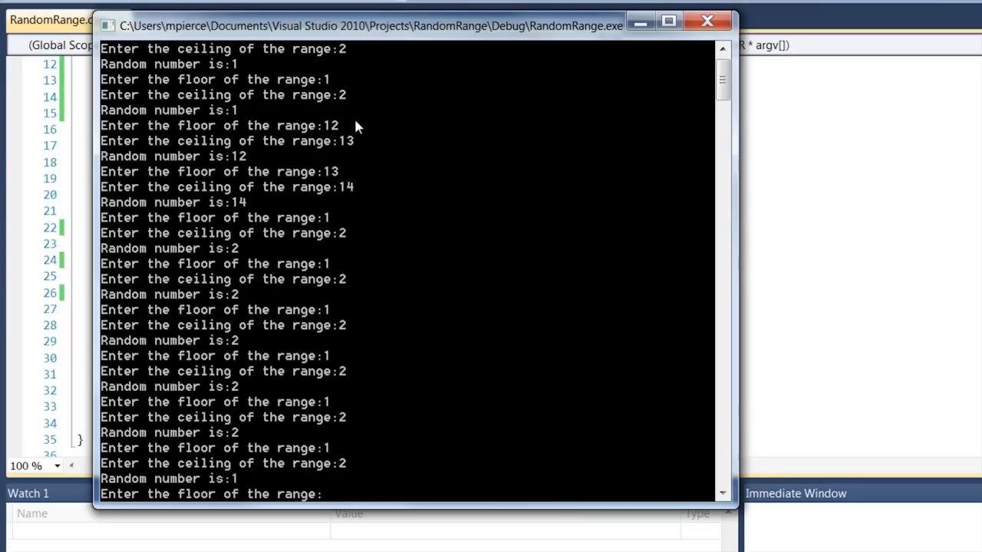
pyautogui.write('1')
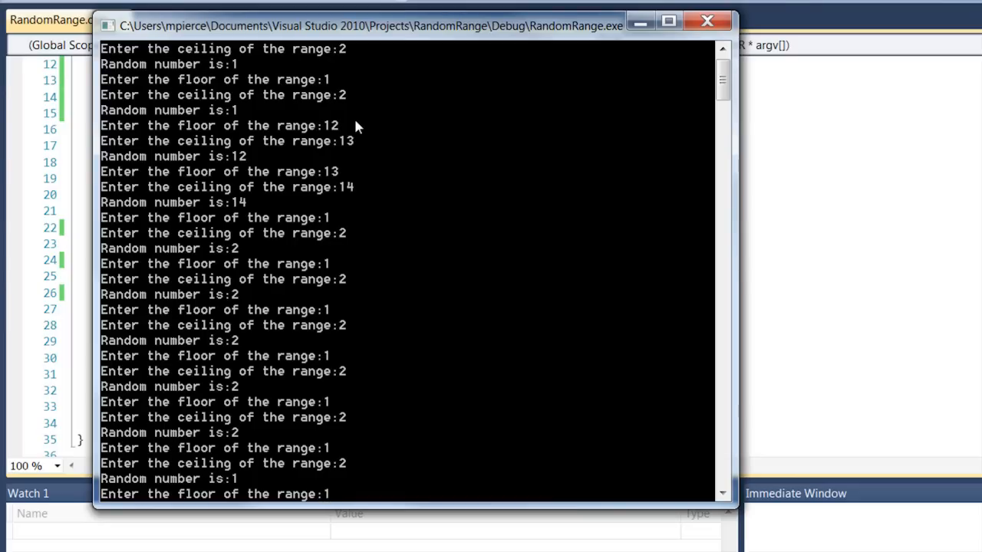
pyautogui.scroll(-3)
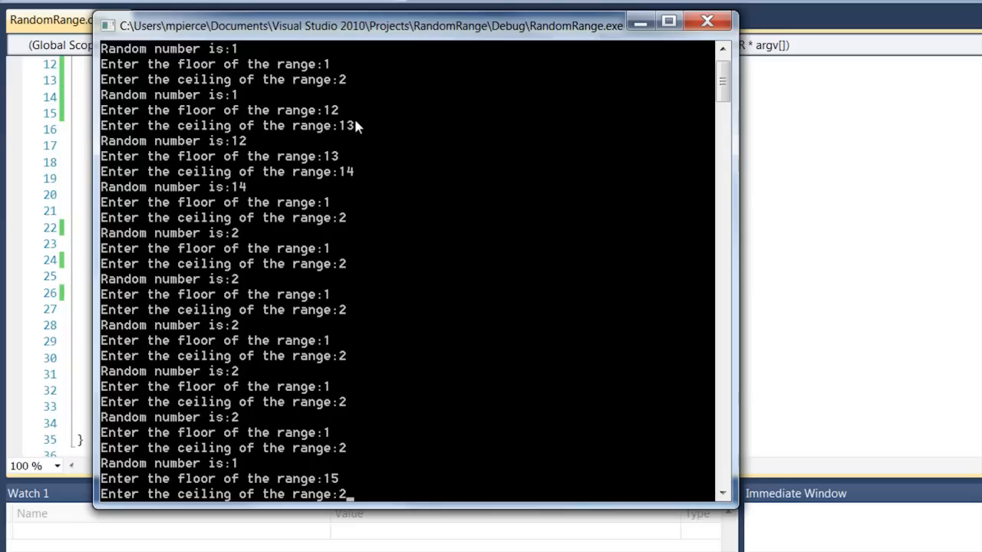
pyautogui.write('20')
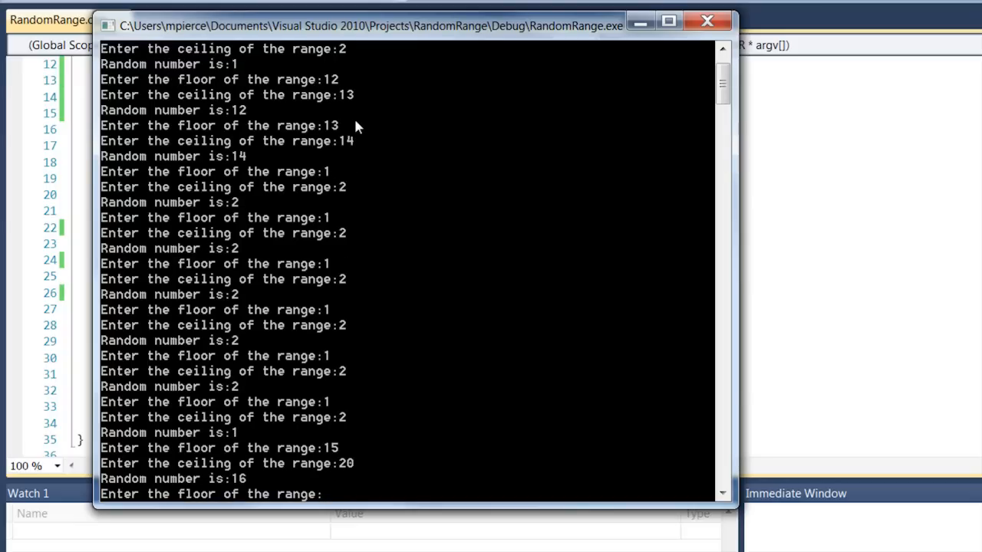